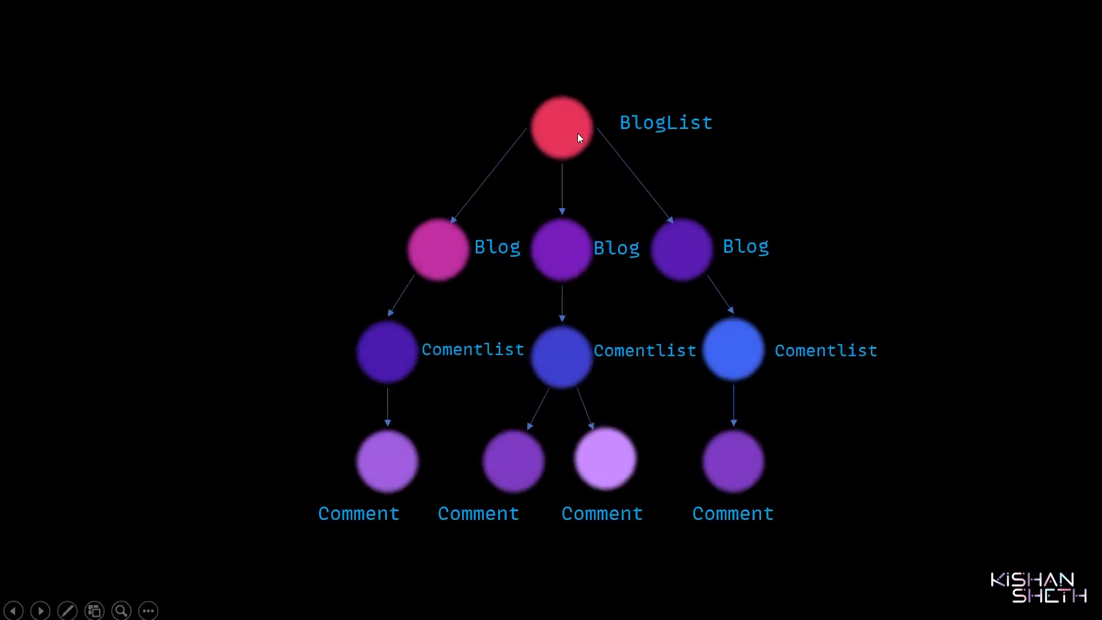
{"action": "mouse_move", "coordinate": [549, 248]}
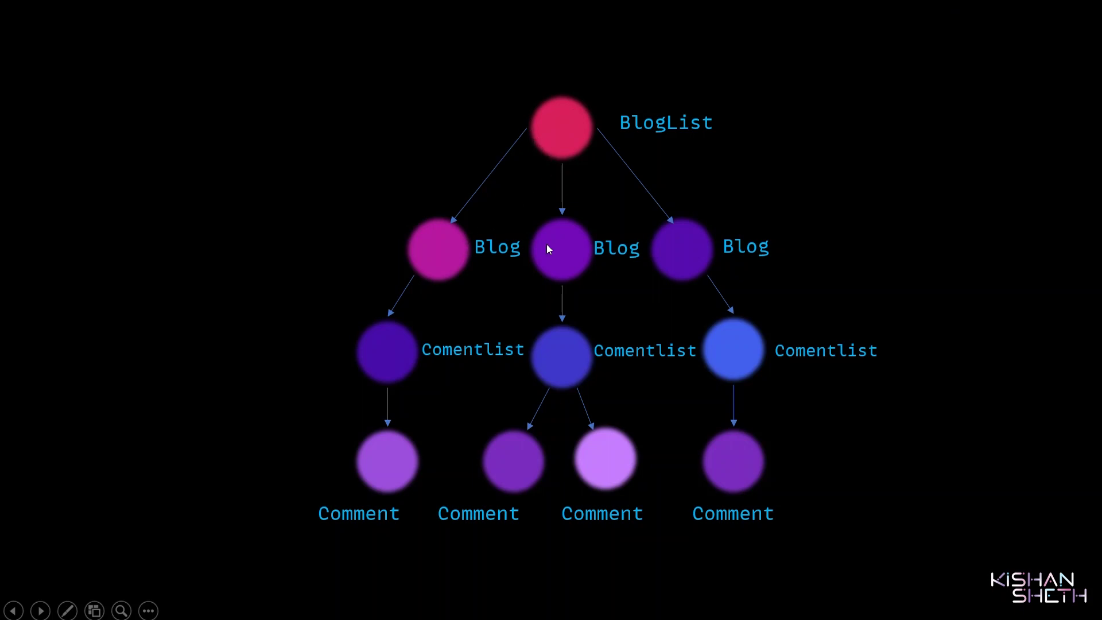
{"action": "mouse_move", "coordinate": [418, 259]}
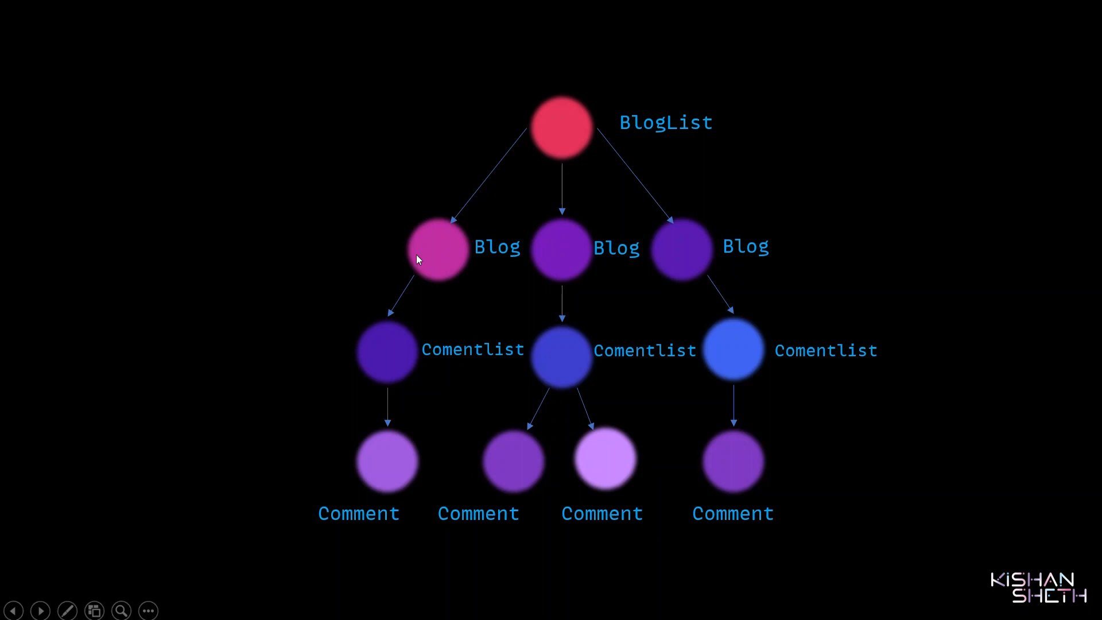
{"action": "mouse_move", "coordinate": [377, 359]}
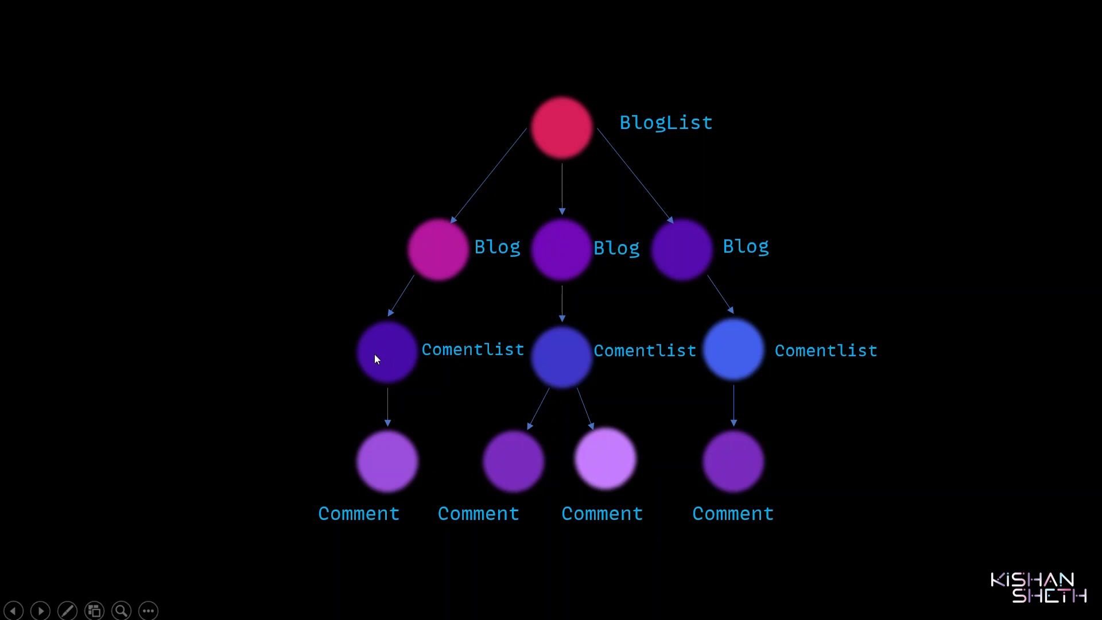
{"action": "mouse_move", "coordinate": [388, 443]}
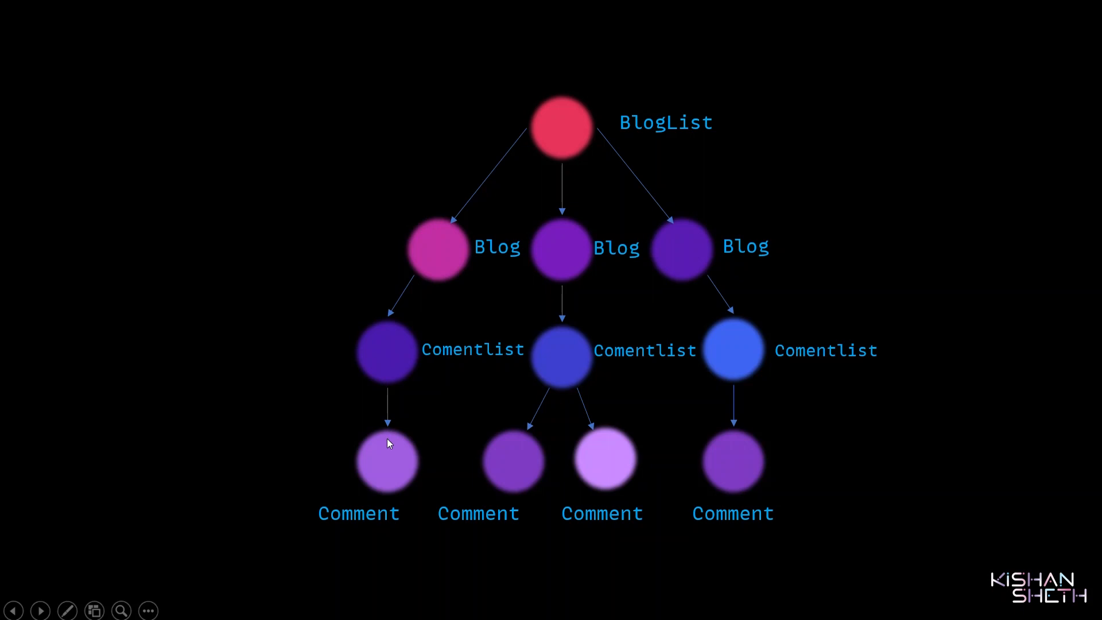
{"action": "mouse_move", "coordinate": [471, 333]}
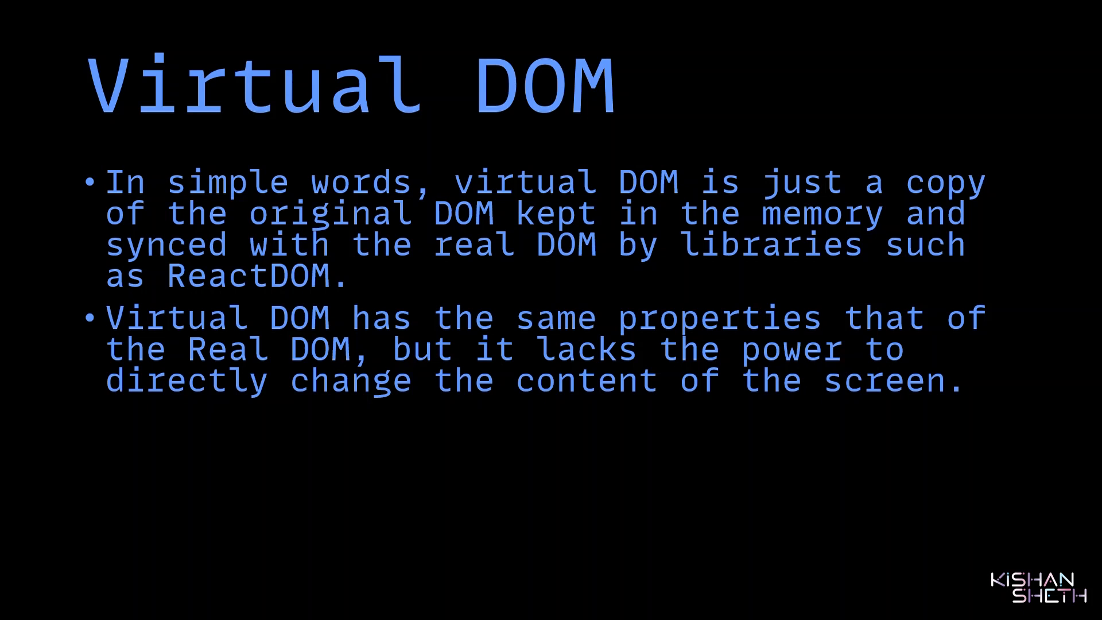
- Advance the slideshow to the Virtual DOM definition slide with its two bullet points
{"action": "key", "text": "Right"}
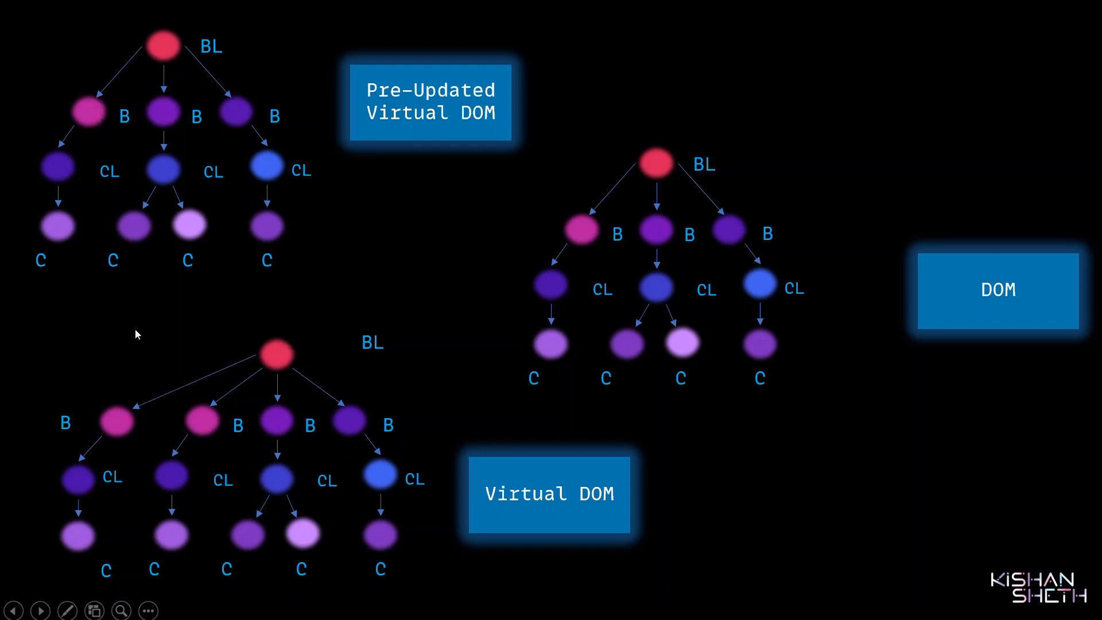
{"action": "mouse_move", "coordinate": [75, 369]}
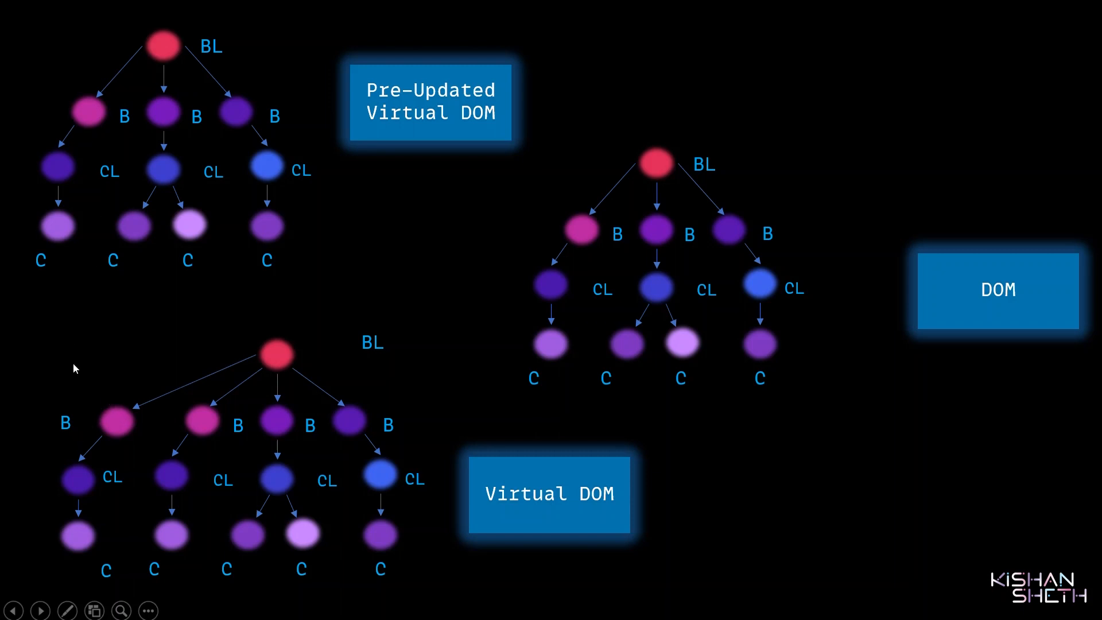